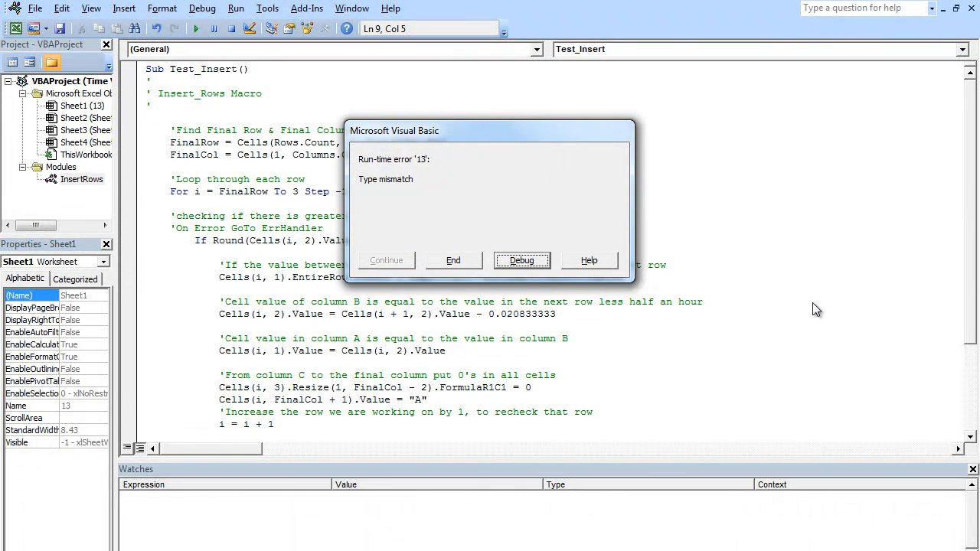
{"action": "mouse_move", "coordinate": [370, 187]}
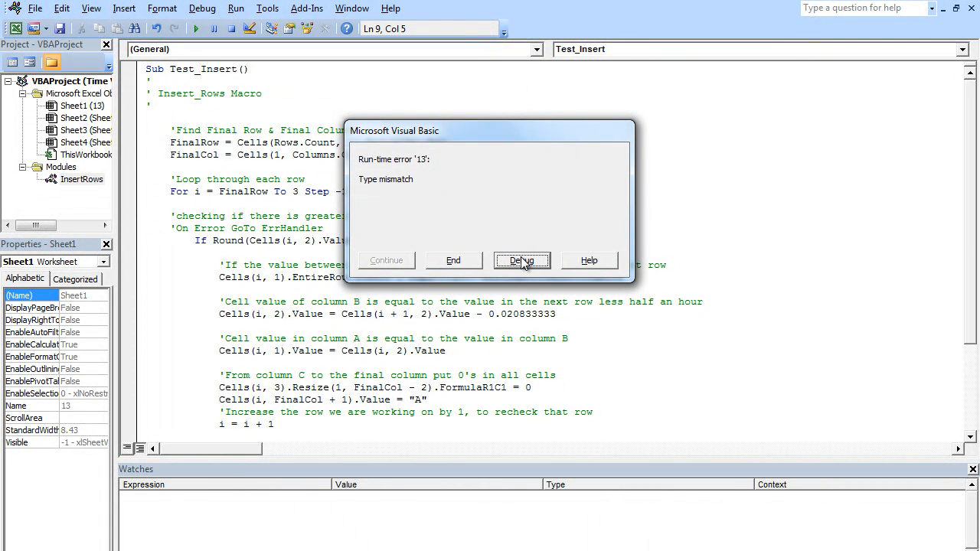
Step: Choose Debug on the Type mismatch error to land on the failing Round comparison line
{"action": "left_click", "coordinate": [523, 261]}
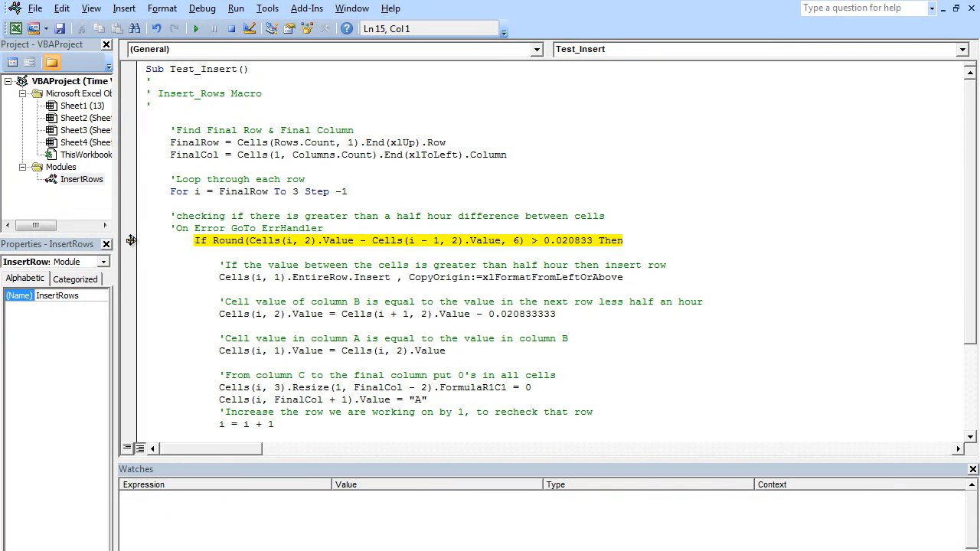
{"action": "mouse_move", "coordinate": [233, 27]}
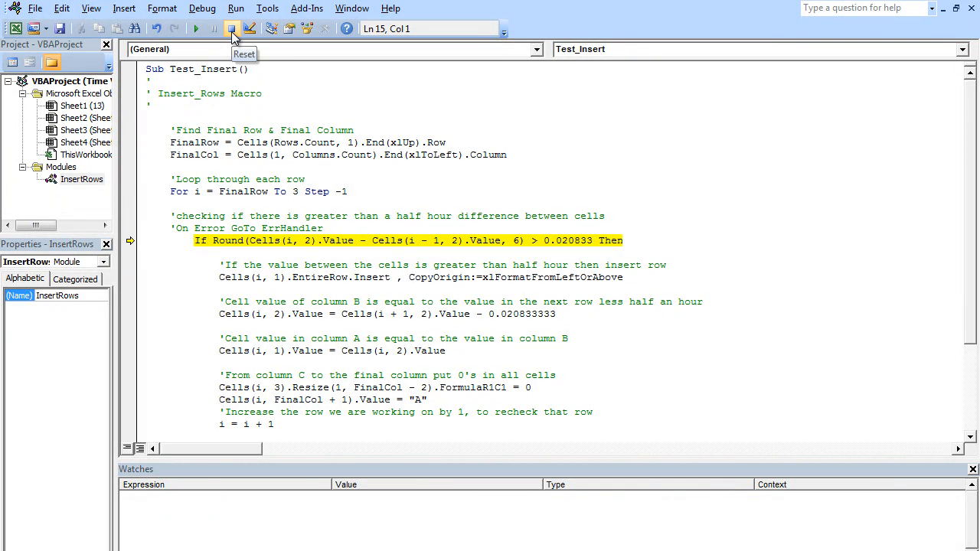
Step: Reset the paused Test_Insert run so break mode ends
{"action": "left_click", "coordinate": [233, 28]}
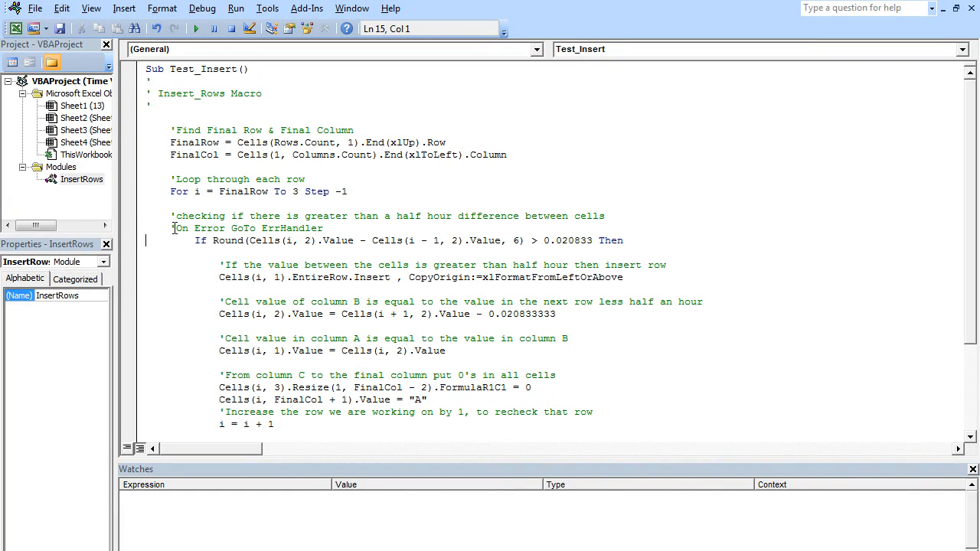
Step: Remove the leading apostrophe so 'On Error GoTo ErrHandler' becomes active code
{"action": "left_click", "coordinate": [171, 228]}
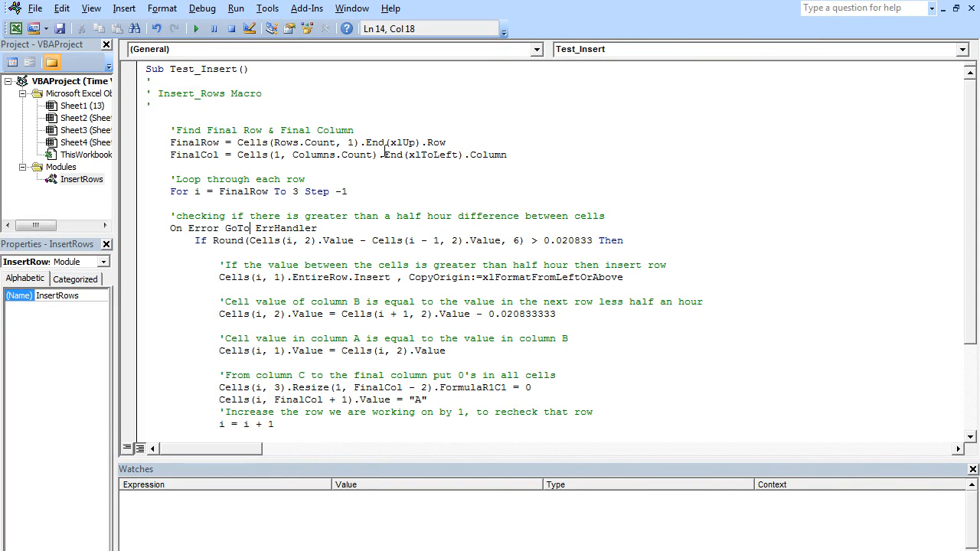
{"action": "double_click", "coordinate": [284, 228]}
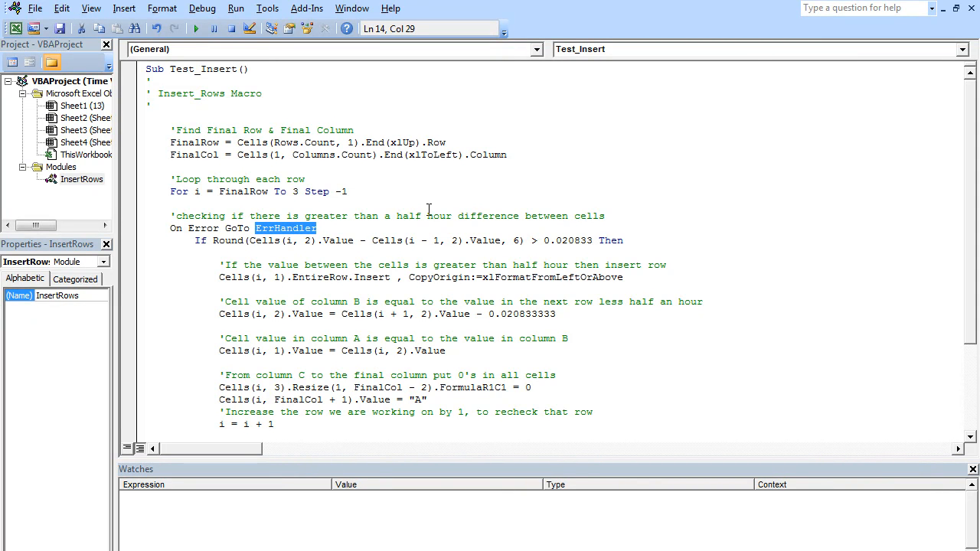
{"action": "mouse_move", "coordinate": [399, 261]}
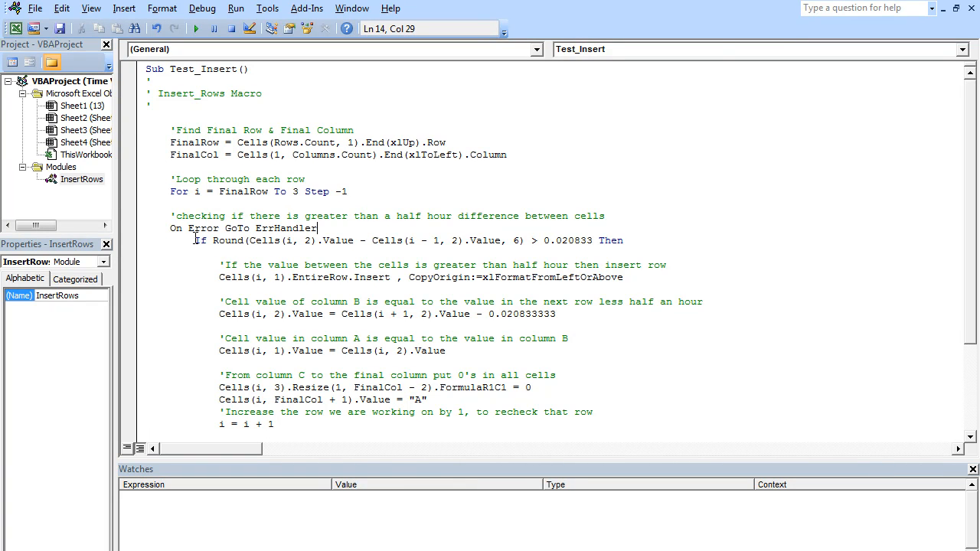
{"action": "double_click", "coordinate": [285, 228]}
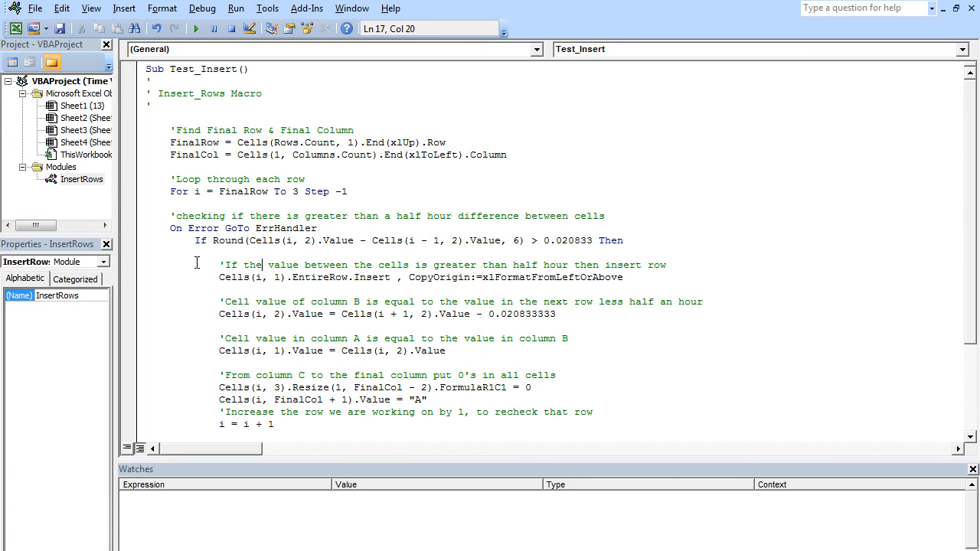
Step: Add a blank line after Exit Sub and review the ErrHandler MsgBox wording with its i - 1 line reference
{"action": "scroll", "scroll_direction": "down", "scroll_amount": 3}
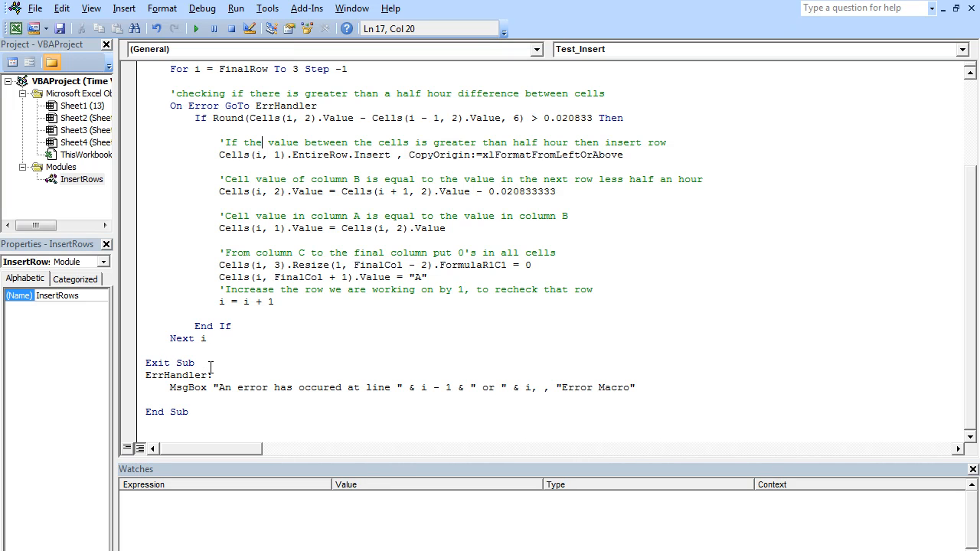
{"action": "mouse_move", "coordinate": [208, 363]}
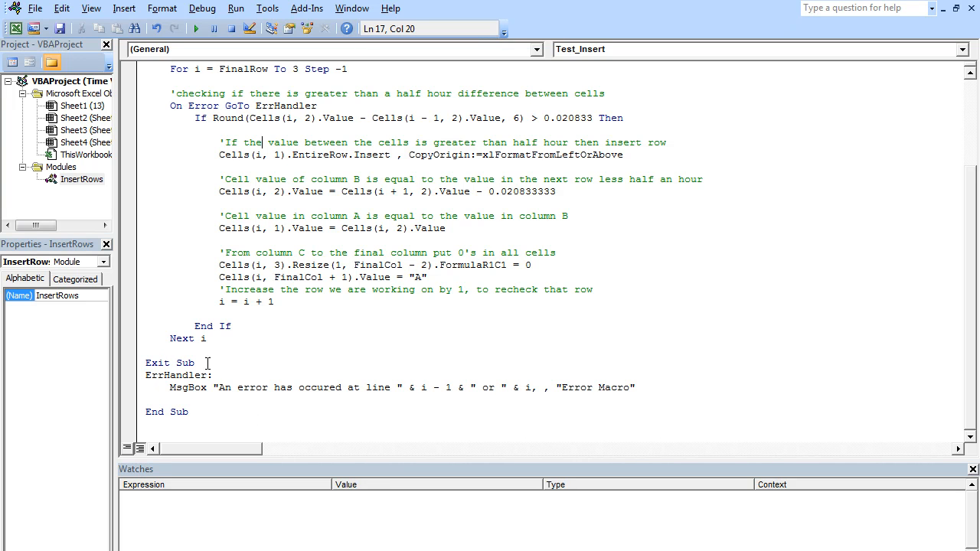
{"action": "double_click", "coordinate": [157, 362]}
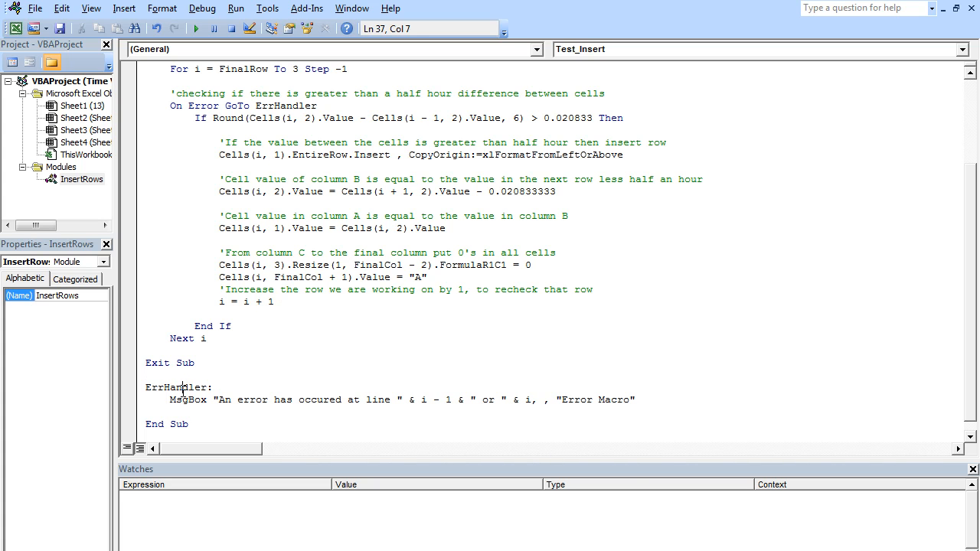
{"action": "double_click", "coordinate": [174, 388]}
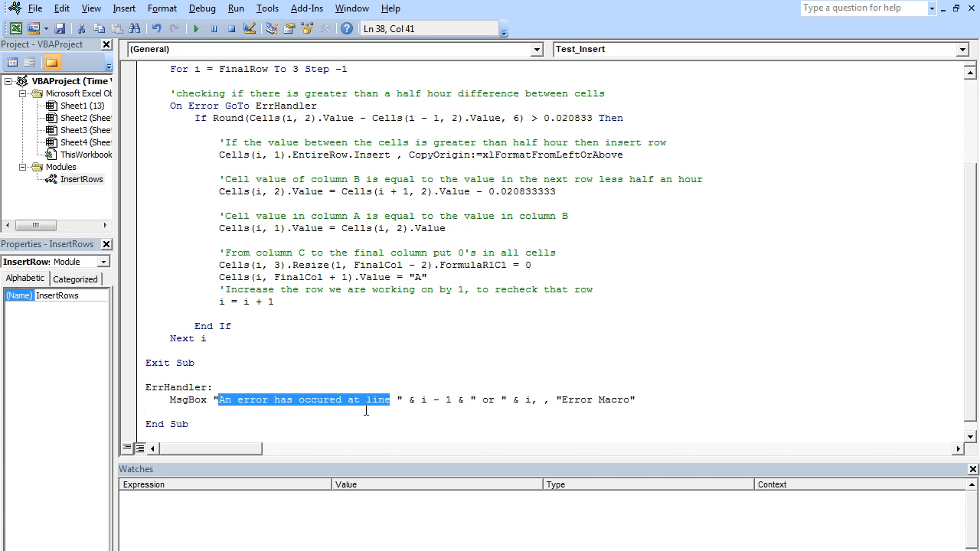
{"action": "mouse_move", "coordinate": [416, 400]}
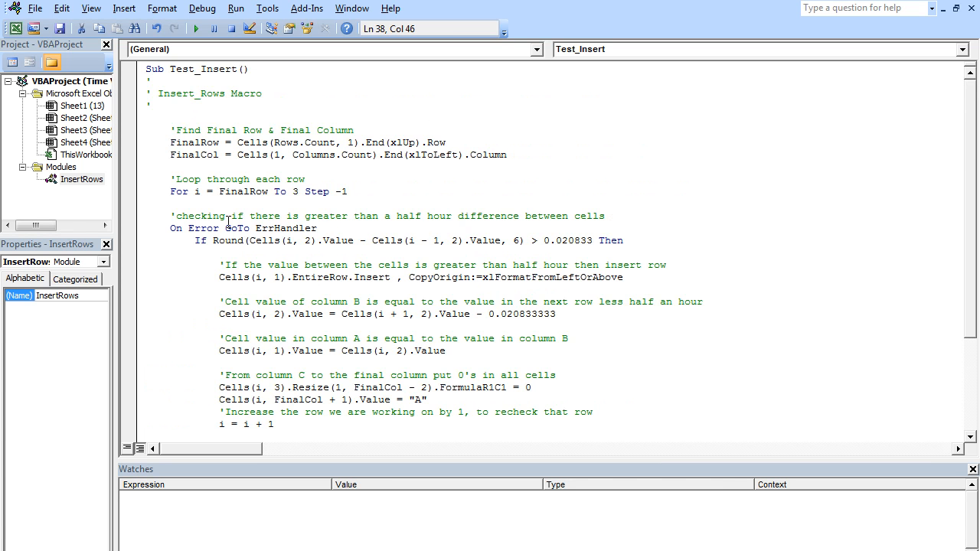
{"action": "left_click", "coordinate": [230, 191]}
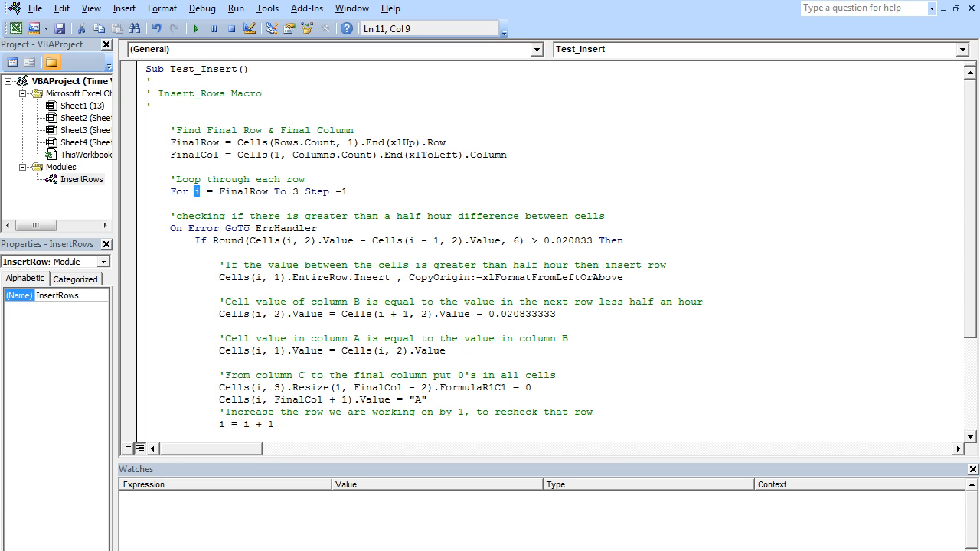
{"action": "scroll", "scroll_direction": "down", "scroll_amount": 3}
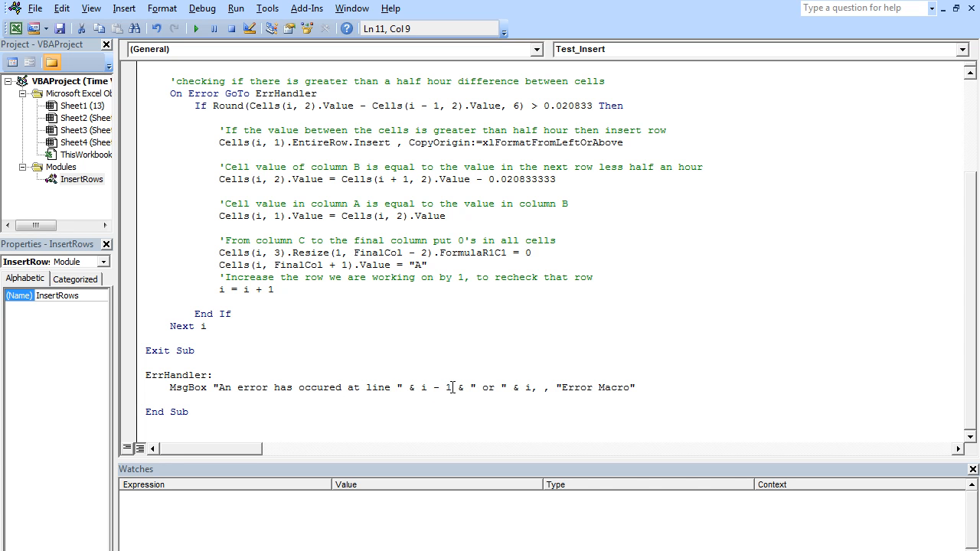
{"action": "double_click", "coordinate": [429, 388]}
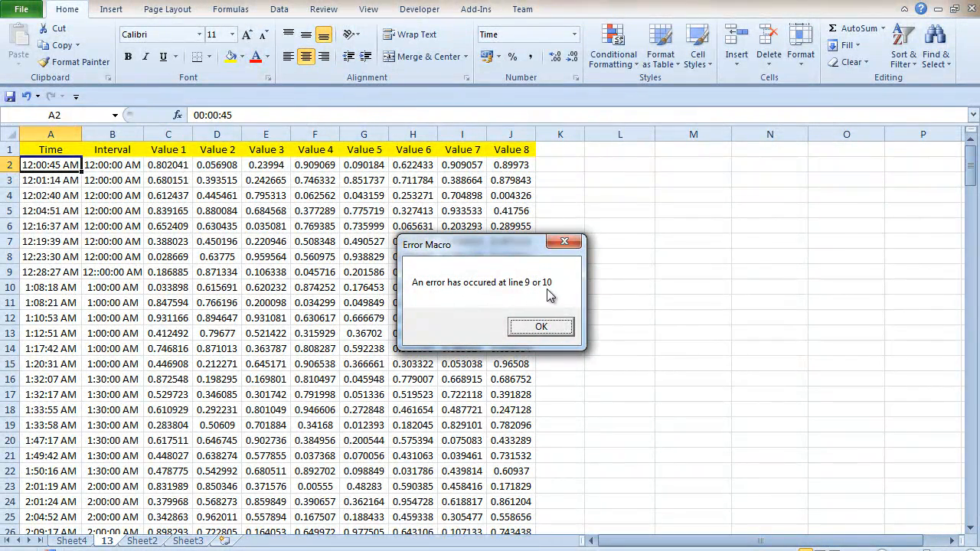
Step: Dismiss the Error Macro message reporting the error at line 9 or 10
{"action": "left_click", "coordinate": [540, 326]}
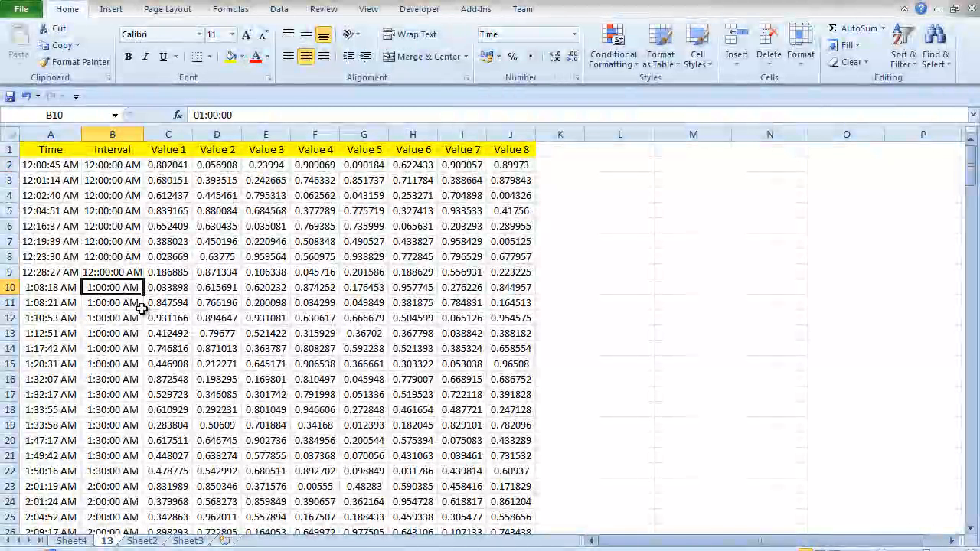
Step: Correct B9 from '12::00:00 AM' to 12:00:00 AM and paint B8's time format onto it
{"action": "left_click", "coordinate": [112, 272]}
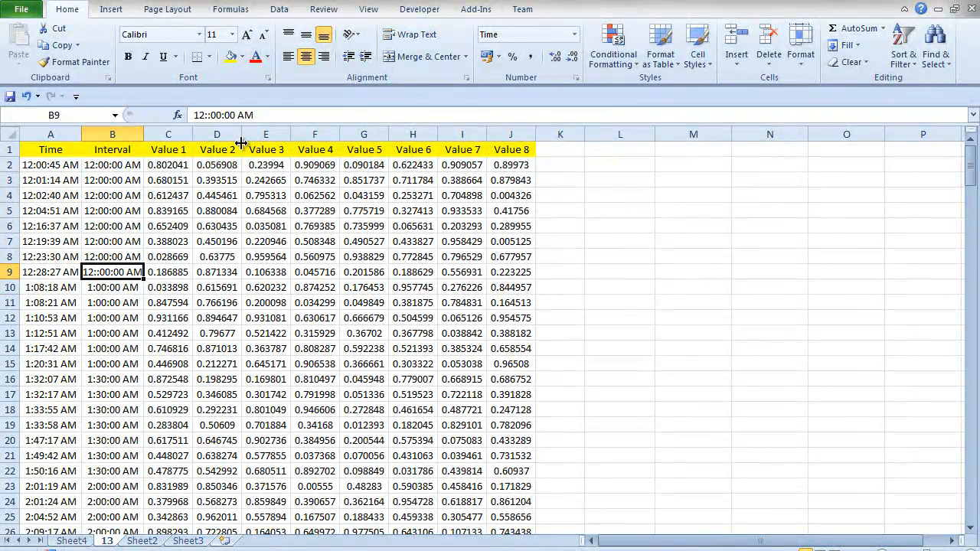
{"action": "left_click", "coordinate": [223, 115]}
{"action": "type", "text": "00"}
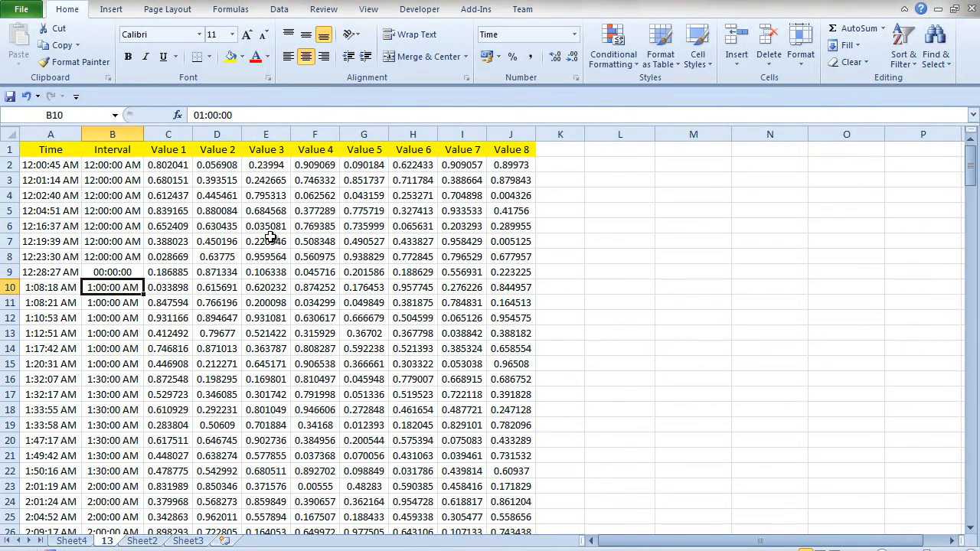
{"action": "left_click", "coordinate": [112, 272]}
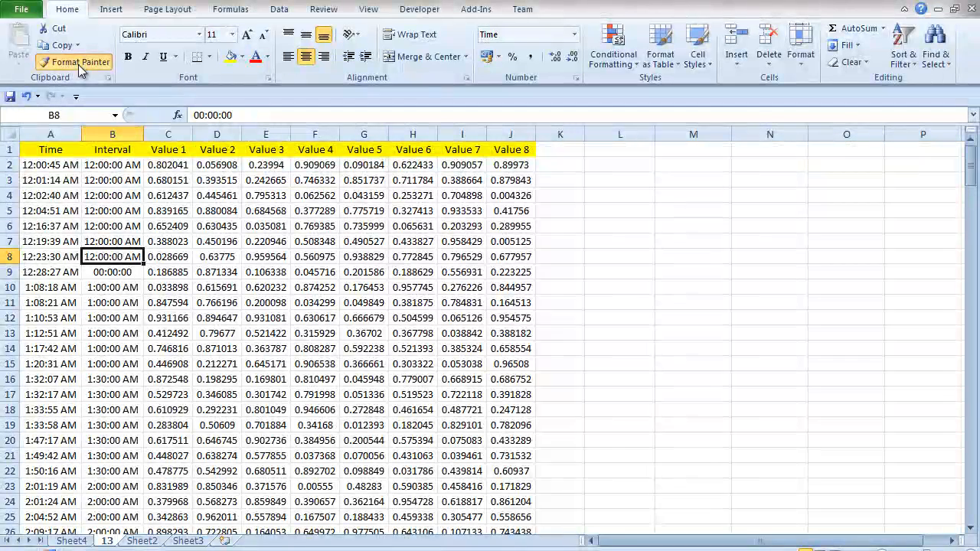
{"action": "left_click", "coordinate": [112, 273]}
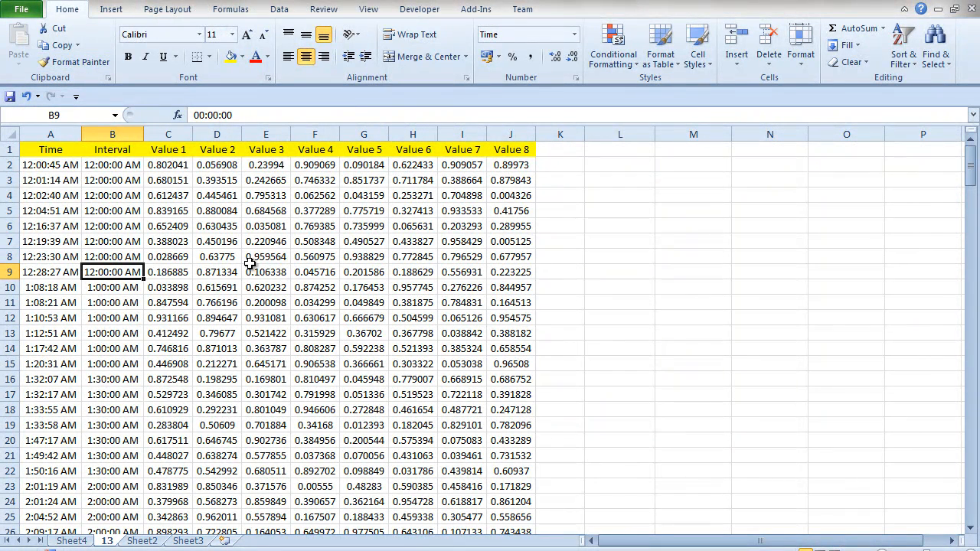
{"action": "mouse_move", "coordinate": [272, 270]}
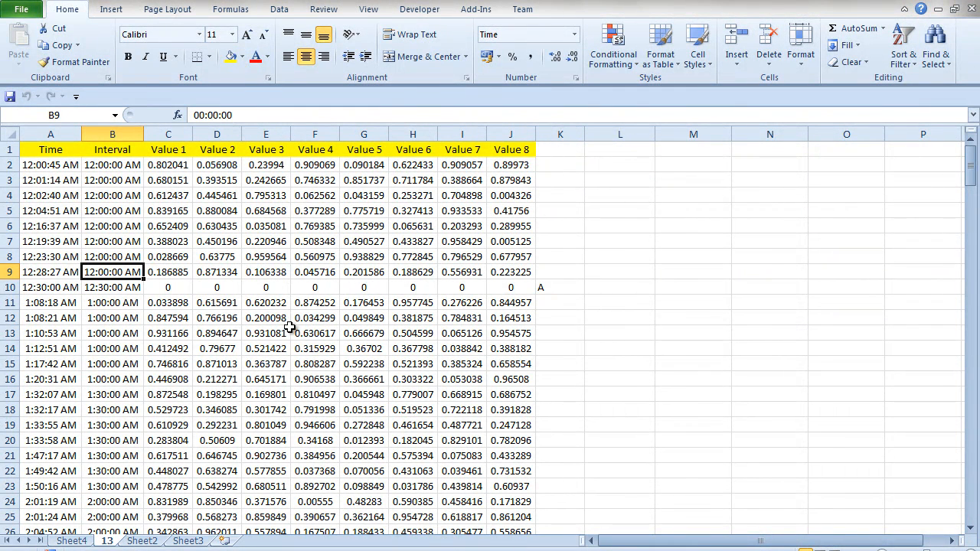
{"action": "mouse_move", "coordinate": [340, 493]}
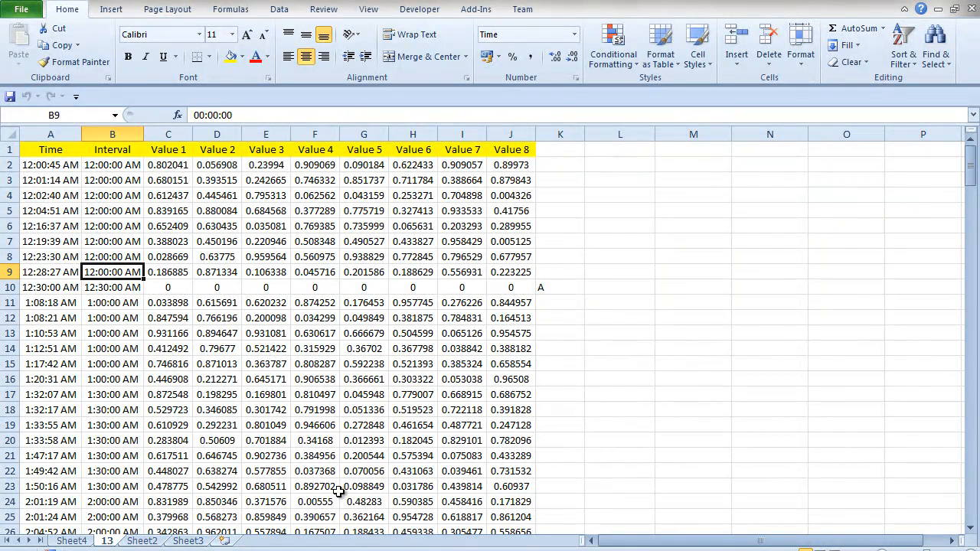